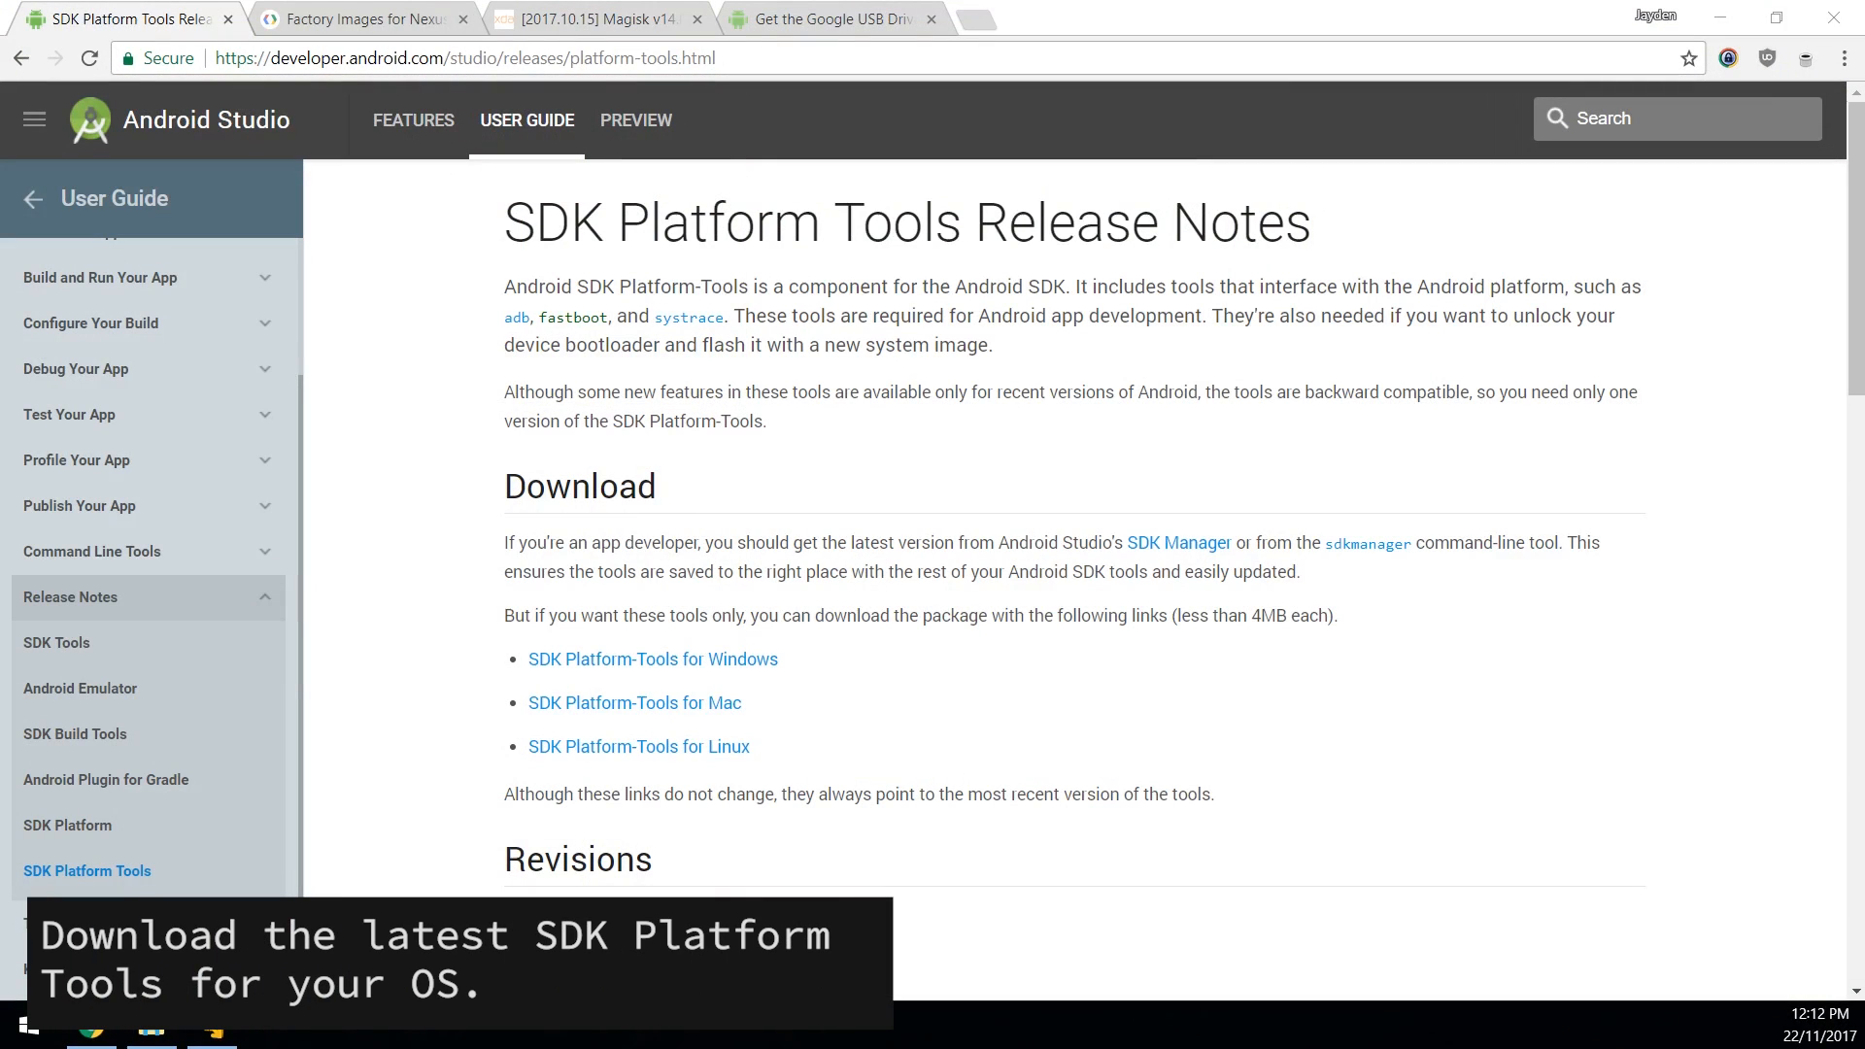
mouse_move(756, 639)
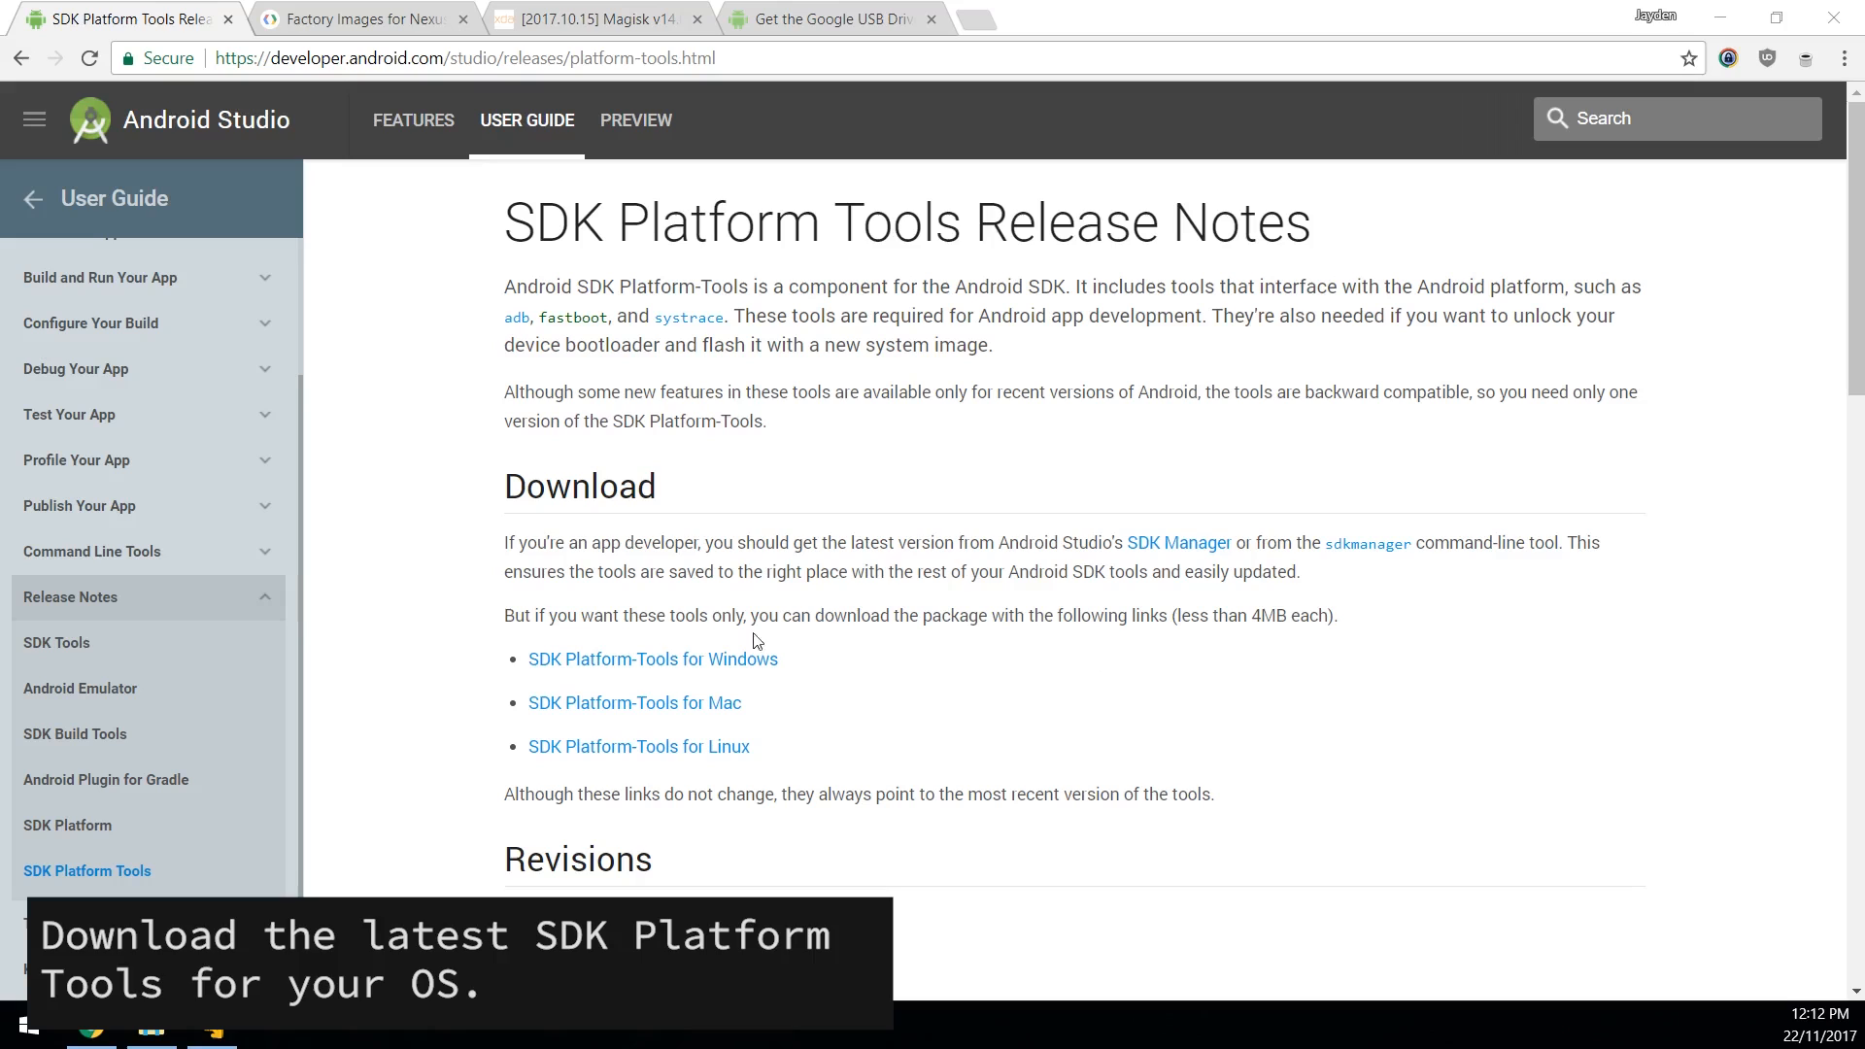
Step: Agree to the terms and download SDK Platform-Tools for Windows, then show the Factory Images tab
click(653, 658)
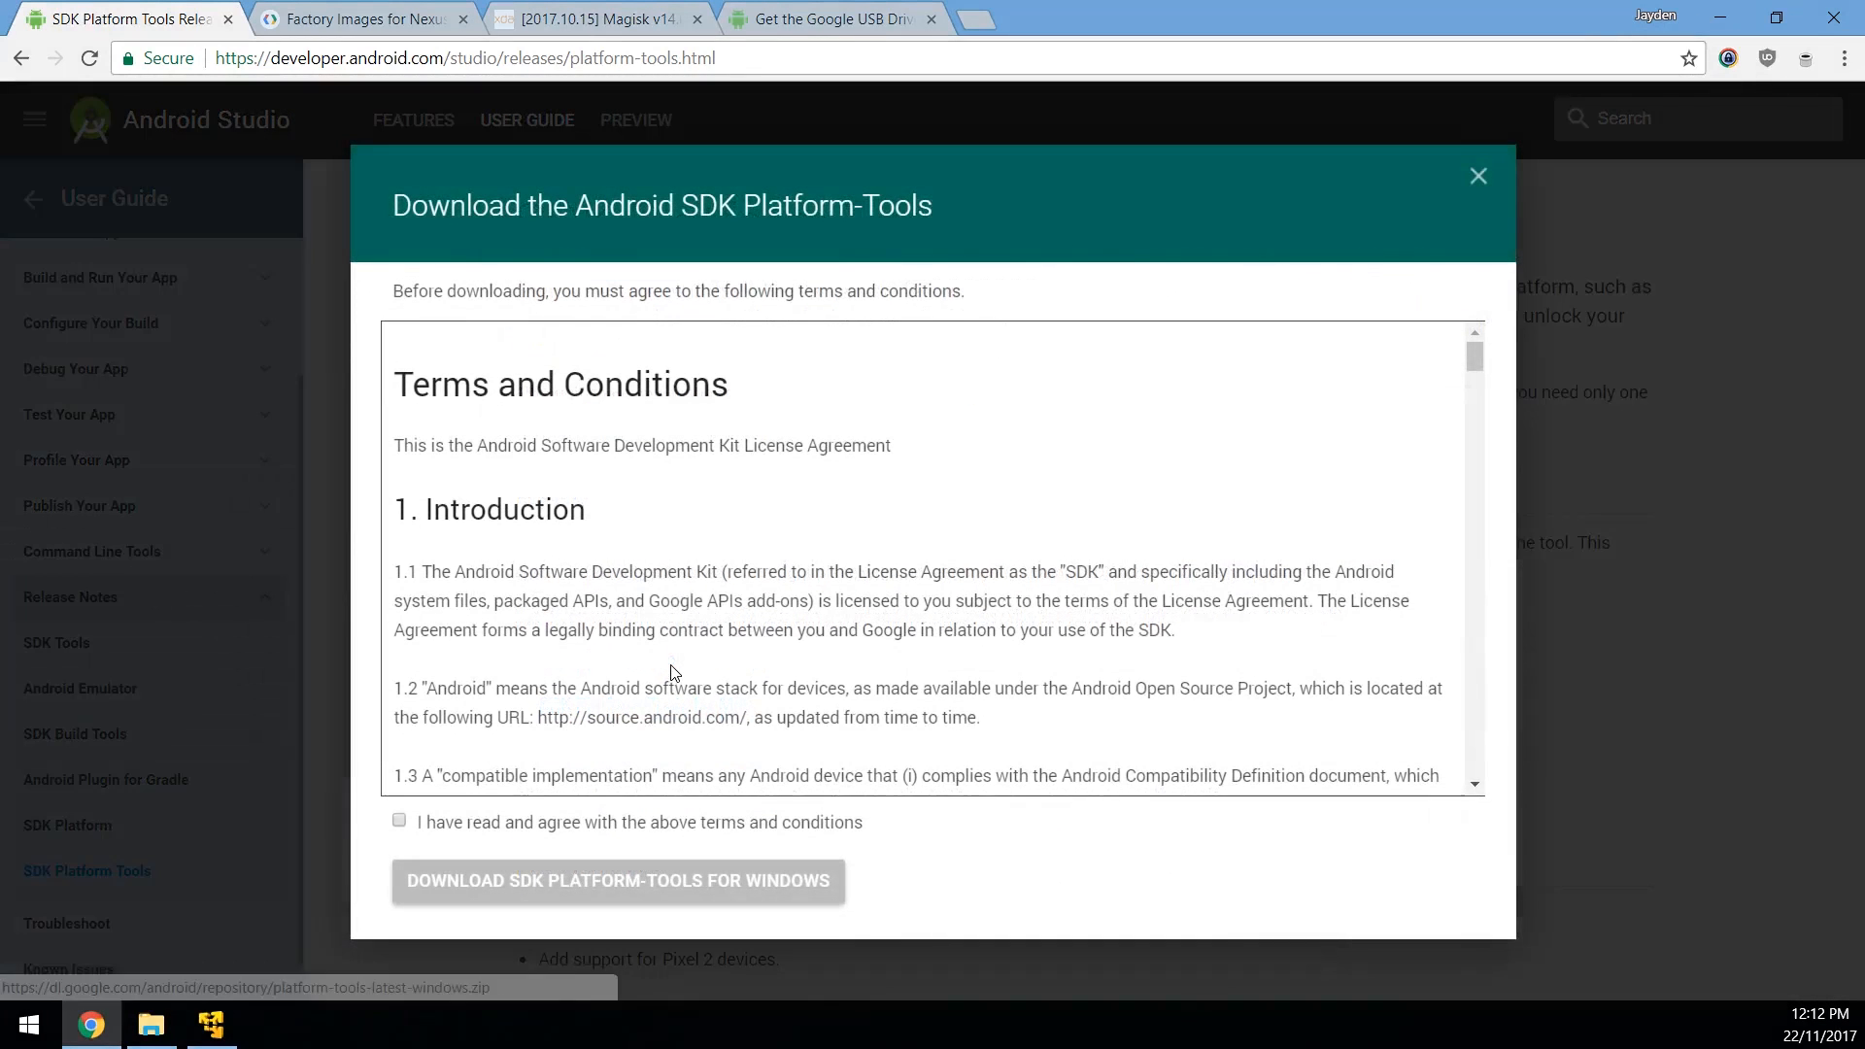
click(398, 819)
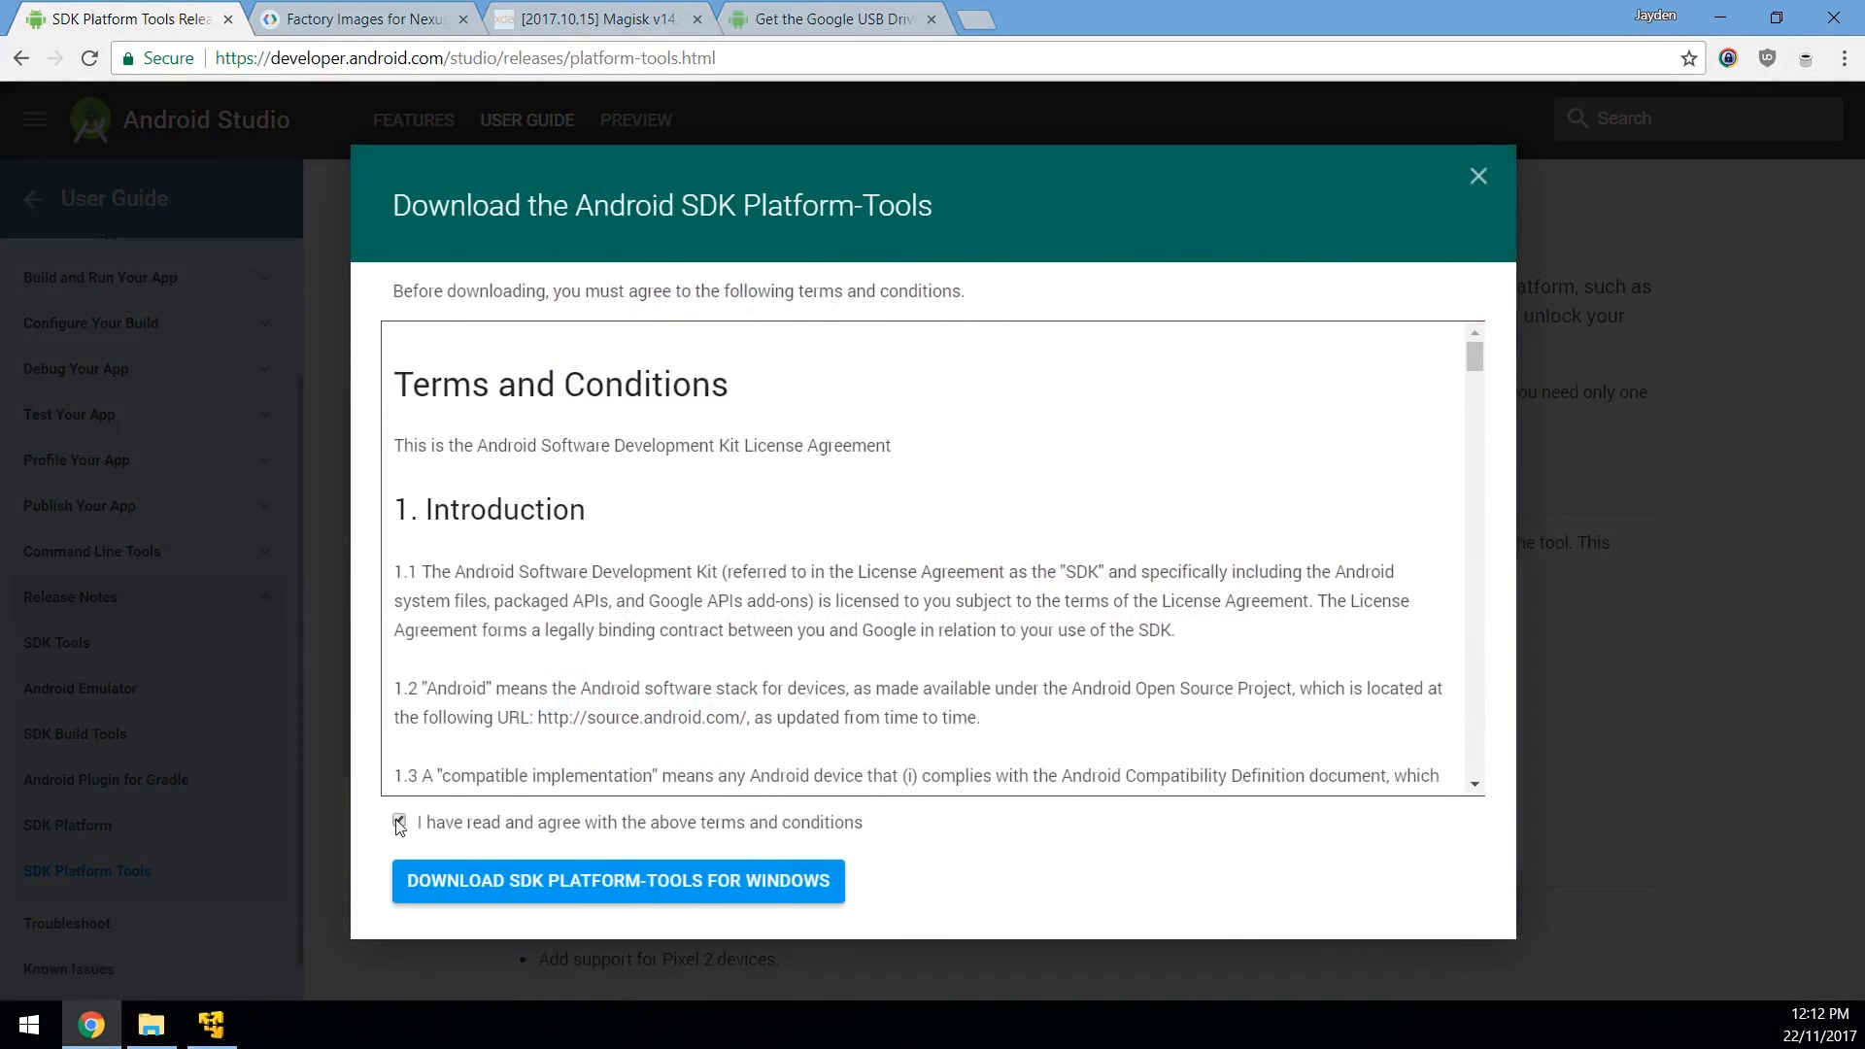
click(398, 821)
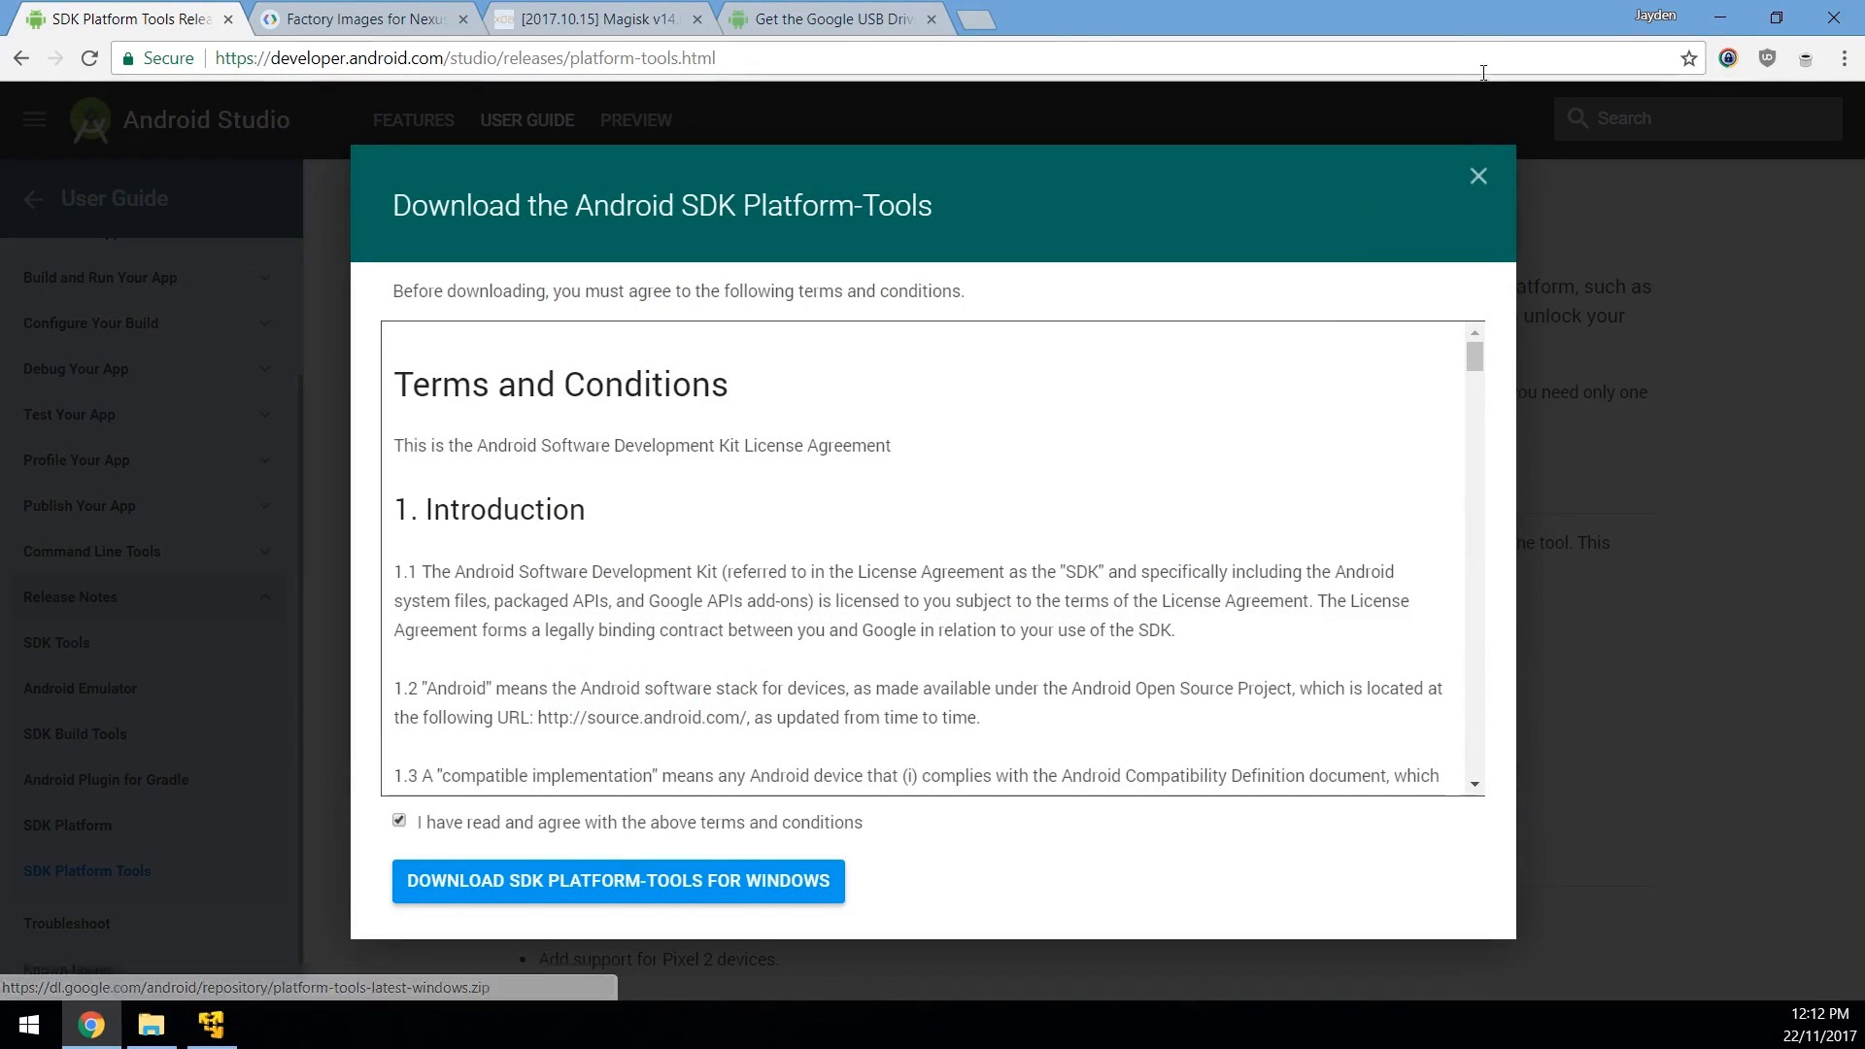
click(358, 19)
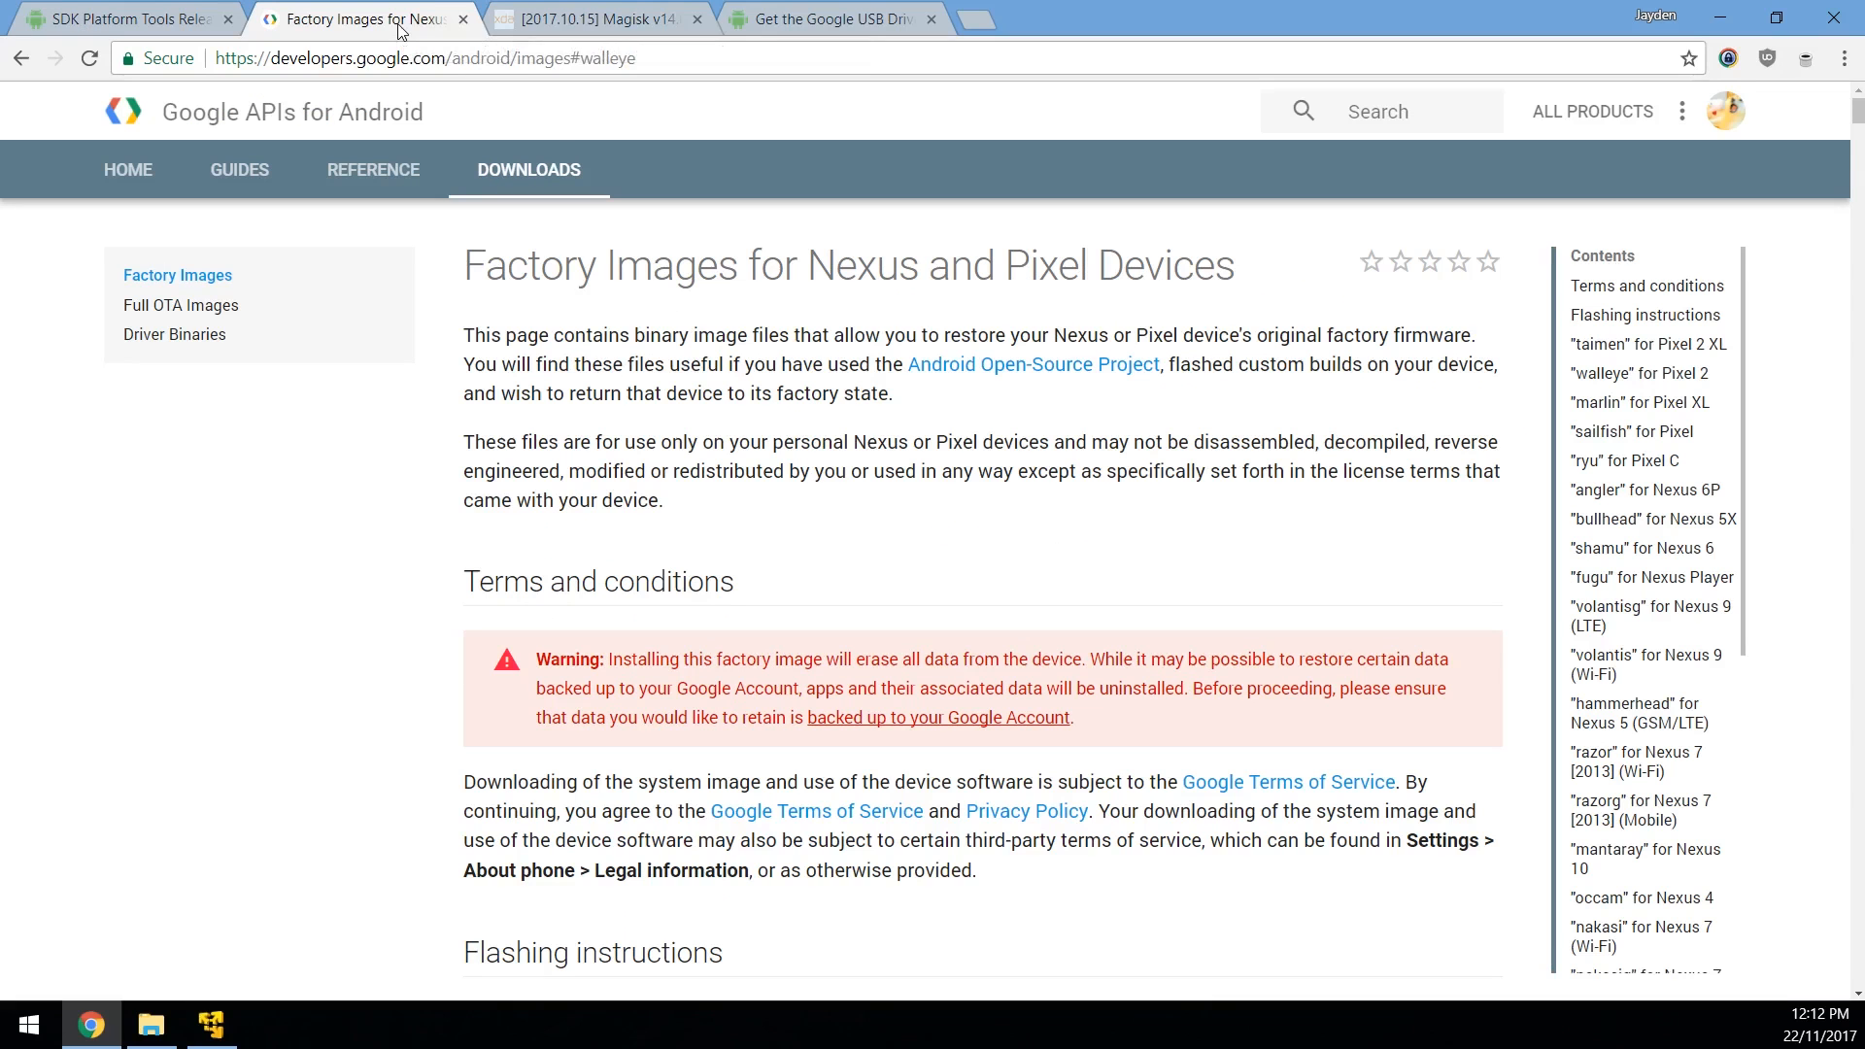